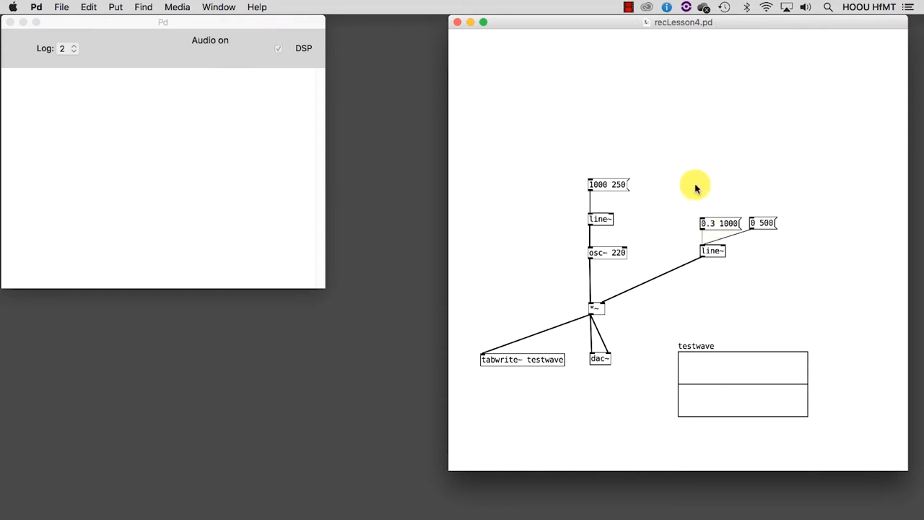
Edit the 0.3 1000 amplitude message to read $1 1000.
click(718, 223)
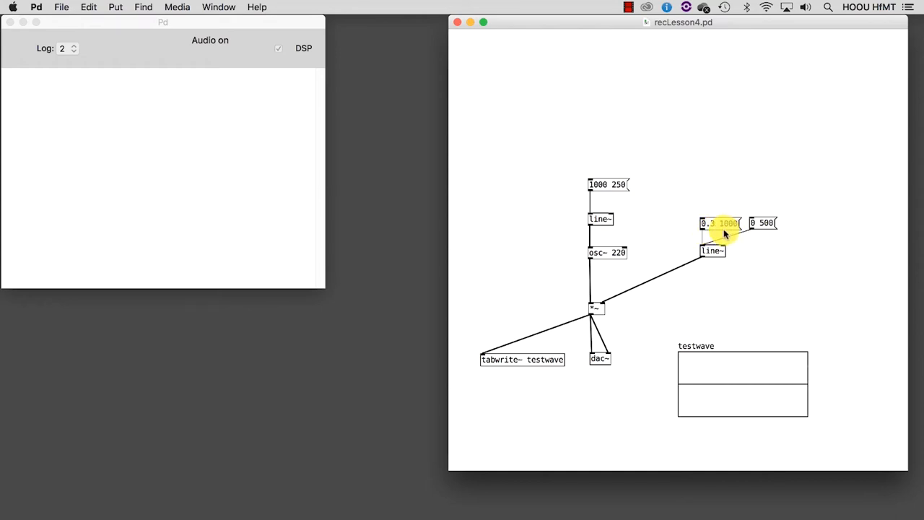
mouse_move(667, 225)
text($1)
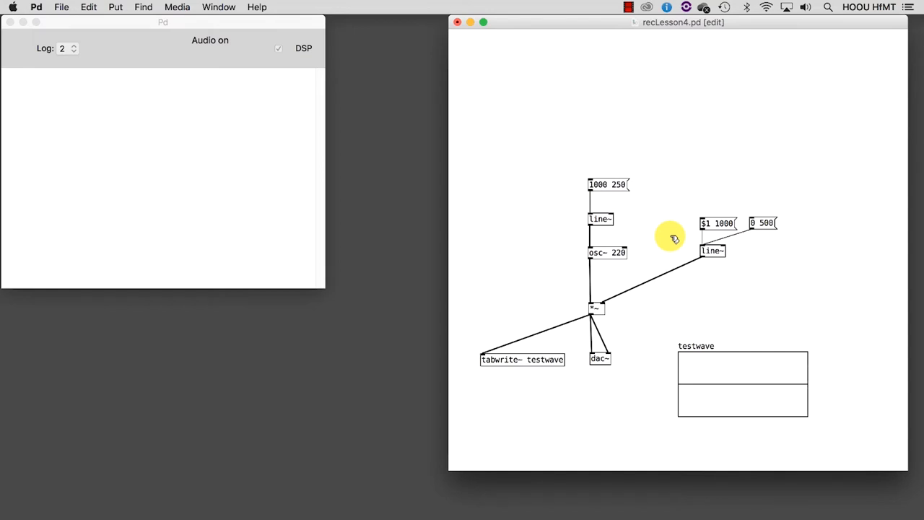
Add a vertical slider above $1 1000 with output range 0 to 1.
click(116, 6)
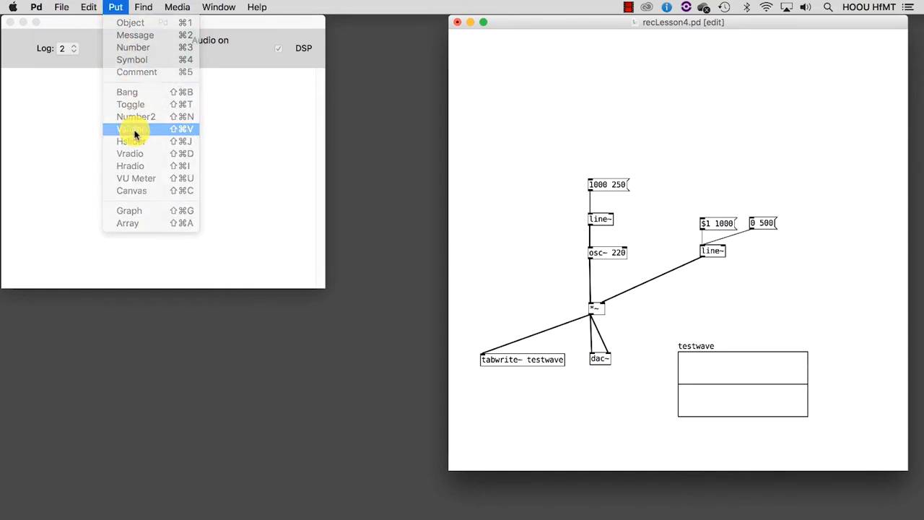
click(132, 129)
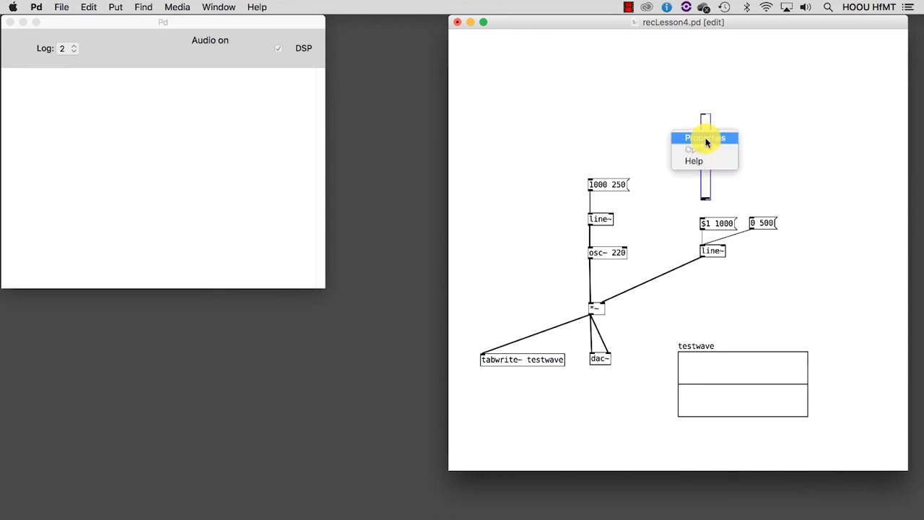
click(705, 139)
text(1)
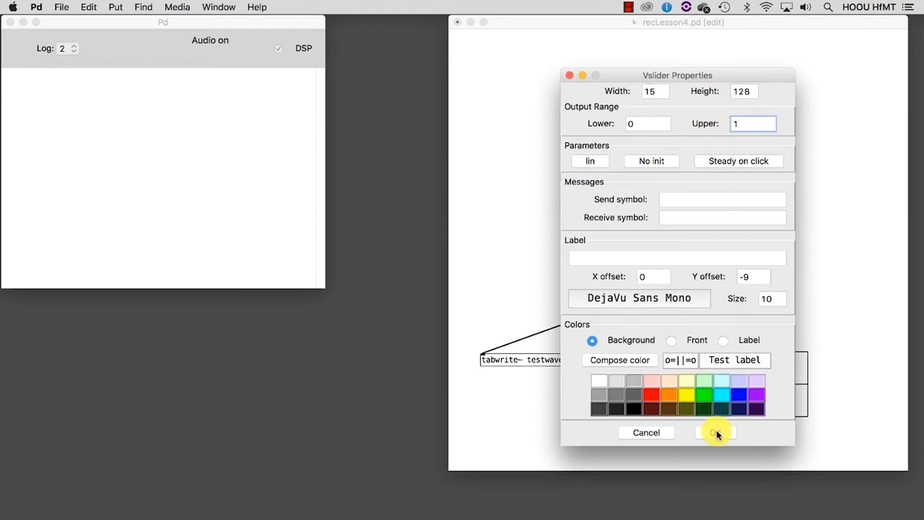
click(714, 433)
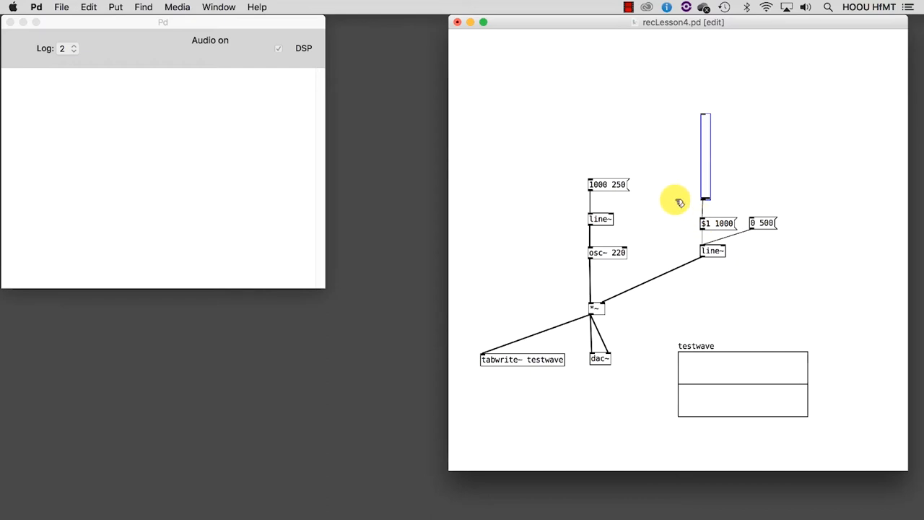
mouse_move(739, 176)
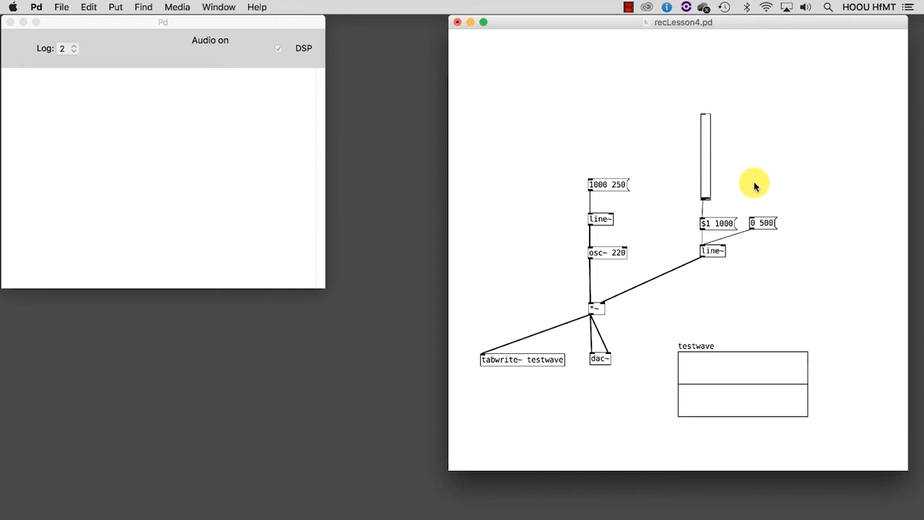
mouse_move(809, 287)
text(print)
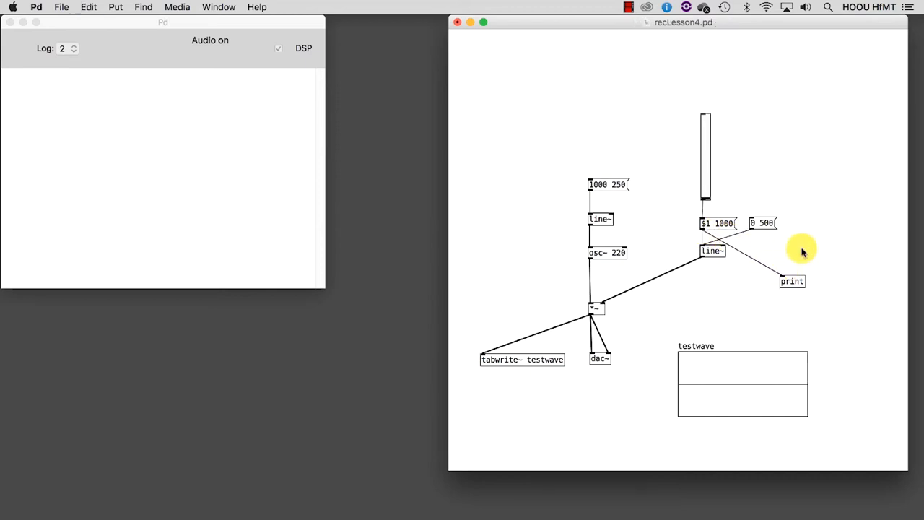
Move the vertical slider so its values print to the Pd console via the amplitude message.
click(706, 161)
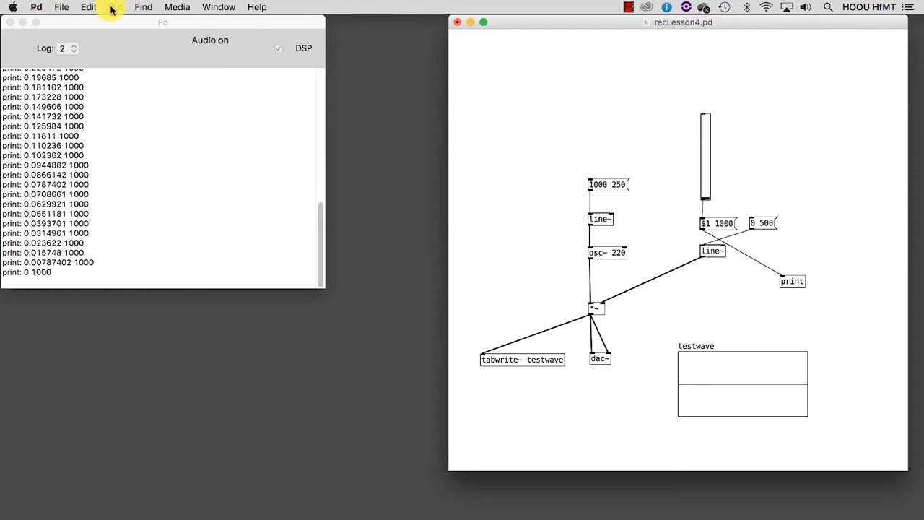
Add a horizontal slider above the 1000 250 message with lower limit 50 and a higher upper limit.
click(116, 6)
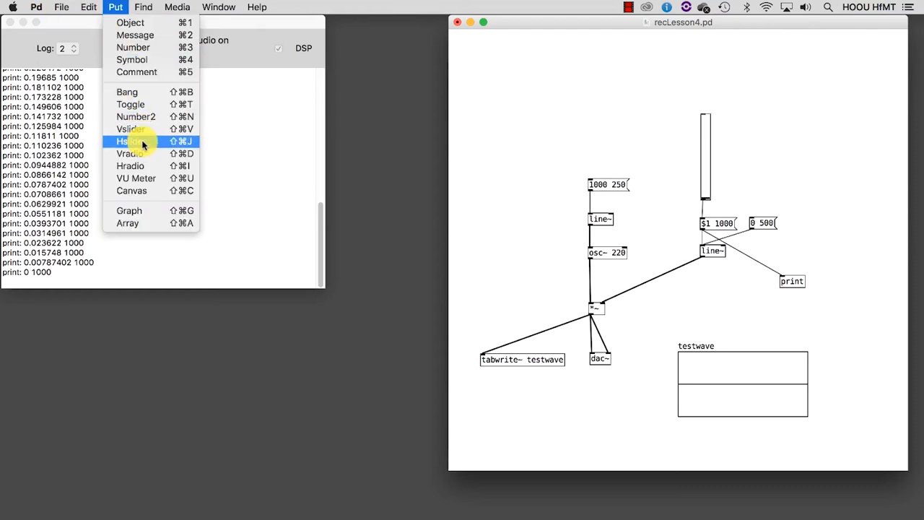
click(130, 142)
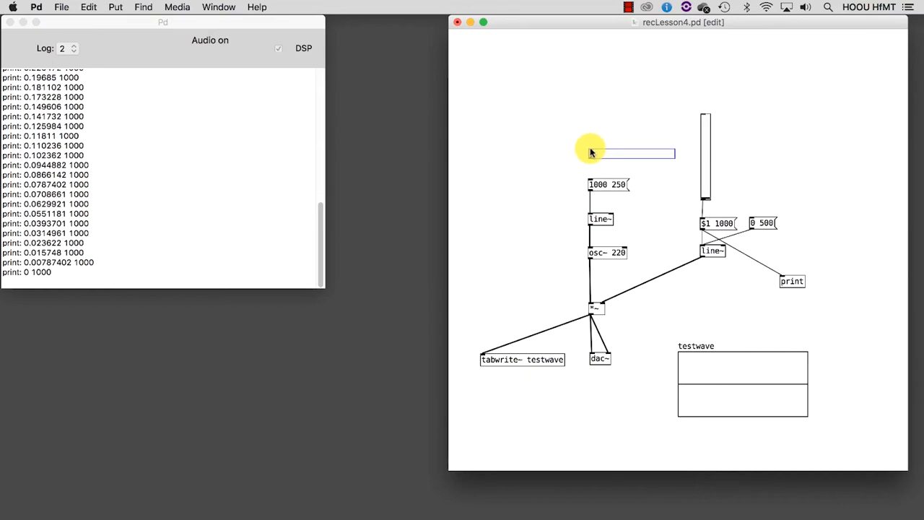
right_click(605, 153)
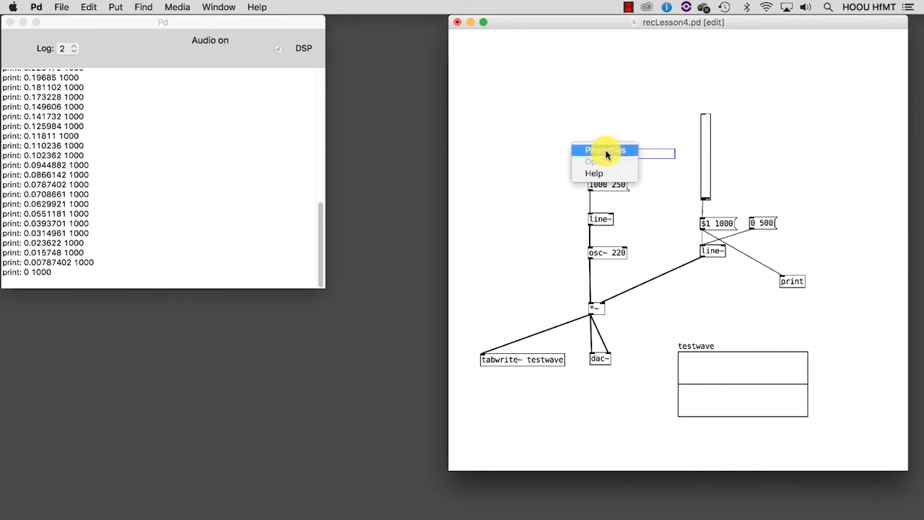
click(604, 150)
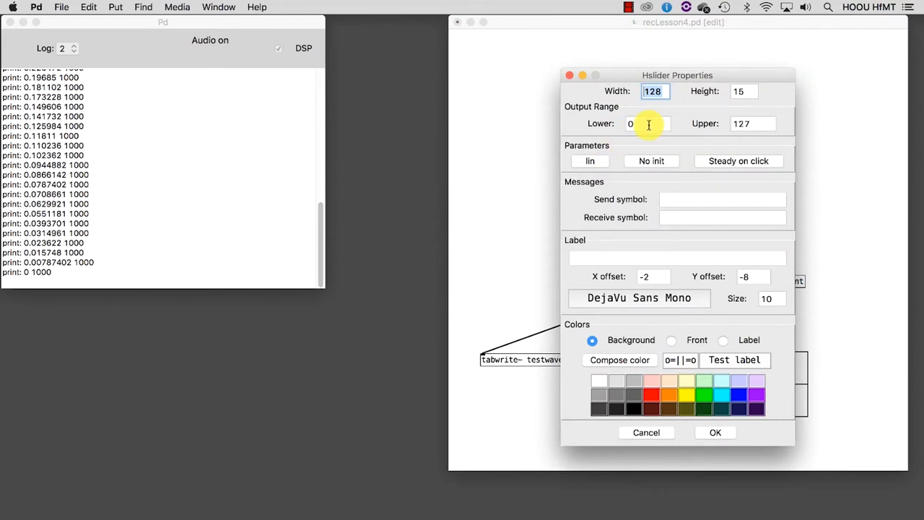
text(50)
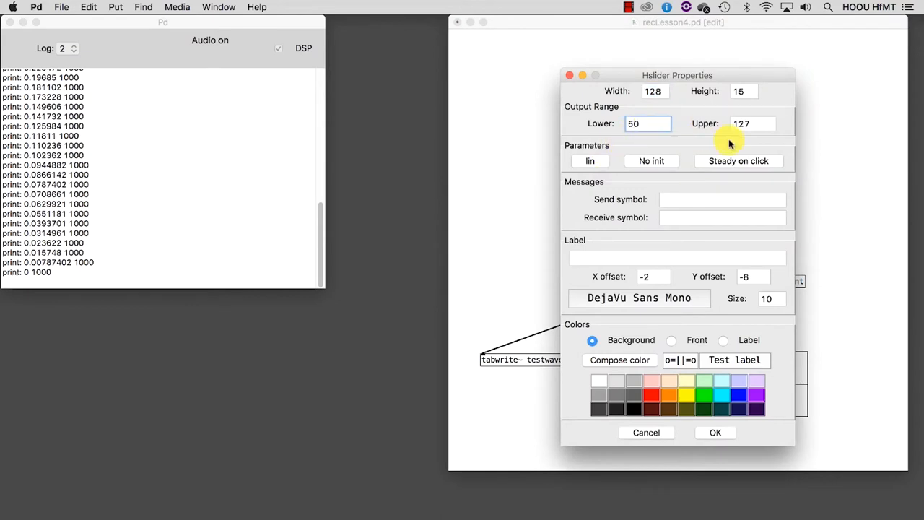
click(754, 124)
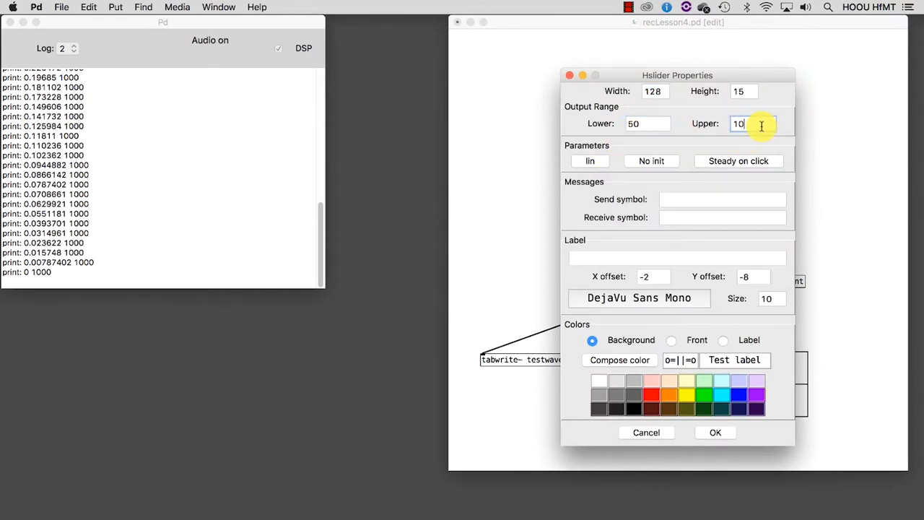
click(715, 432)
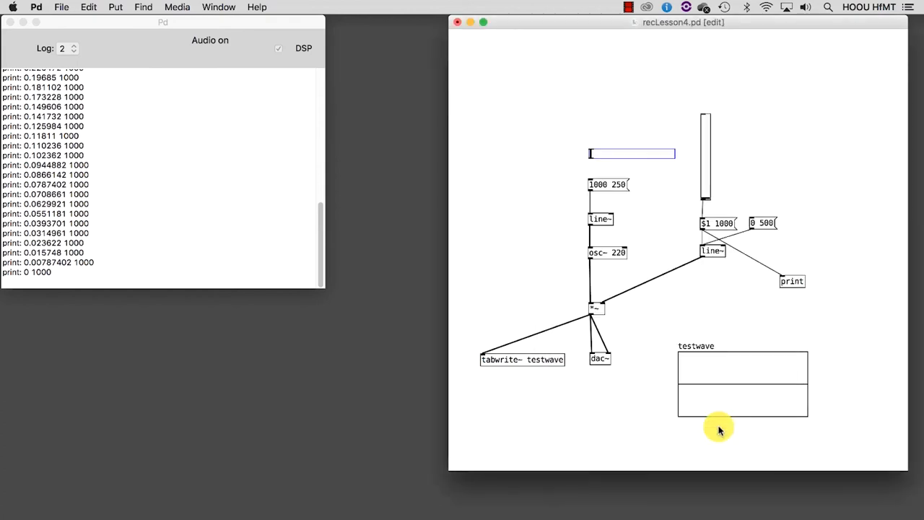
mouse_move(589, 170)
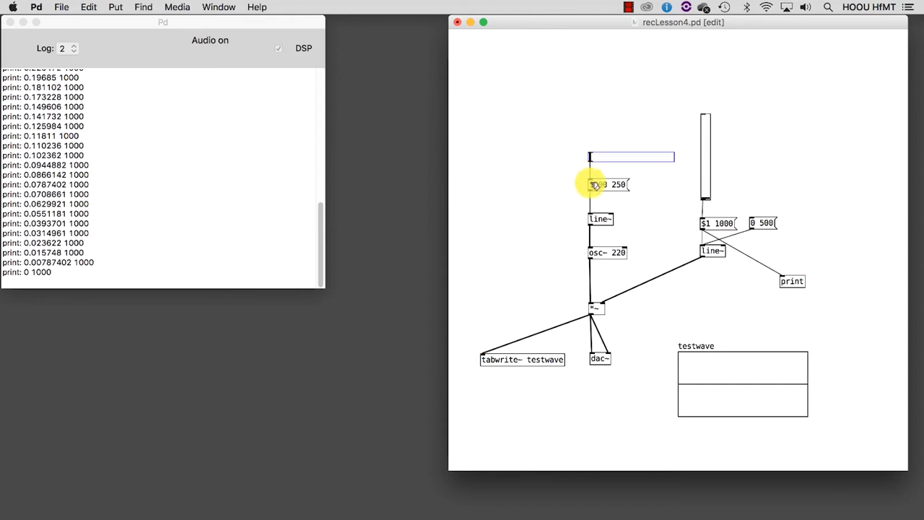
Rewrite the 1000 250 frequency message as $1 250 so the slider drives it.
double_click(618, 185)
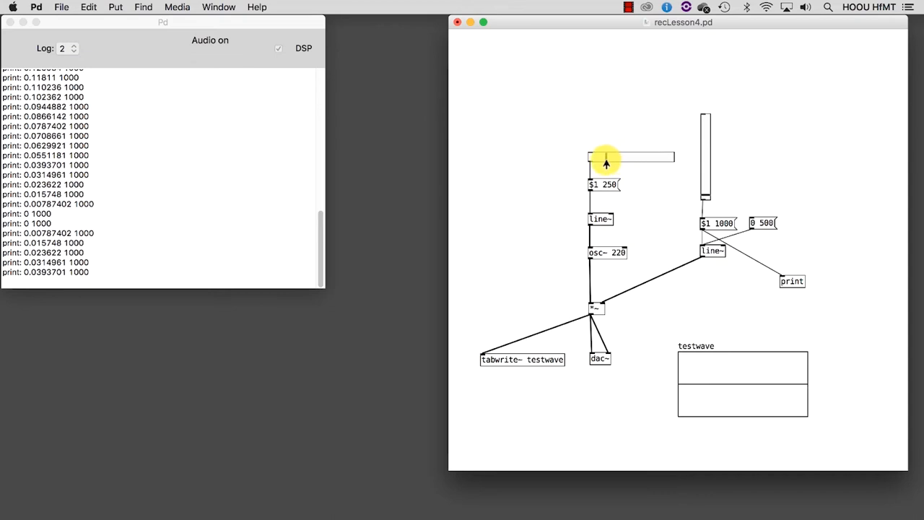
mouse_move(633, 159)
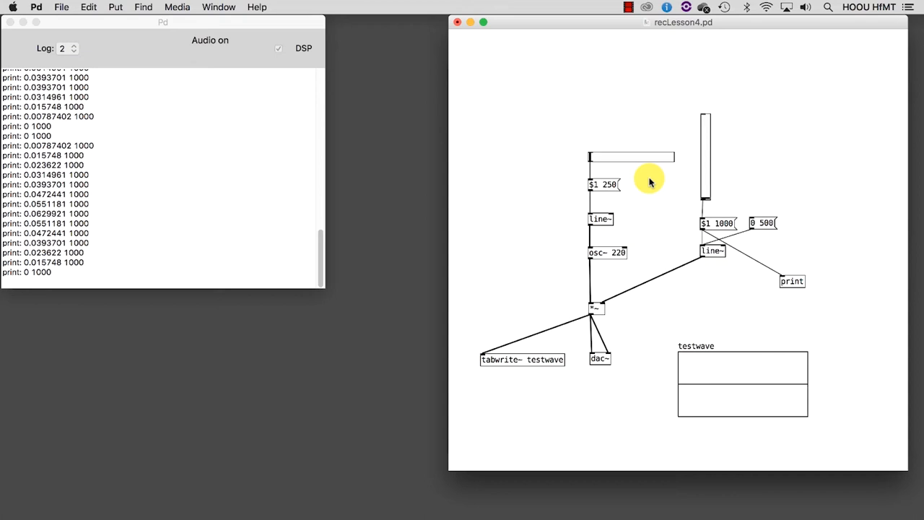
mouse_move(609, 90)
text(random)
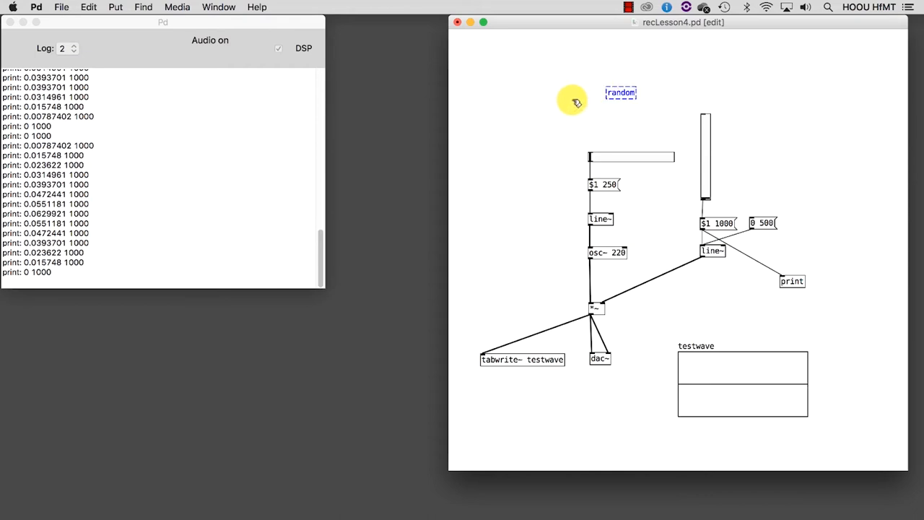
Create a random object at the top of the patch and bring up its help patch.
click(571, 101)
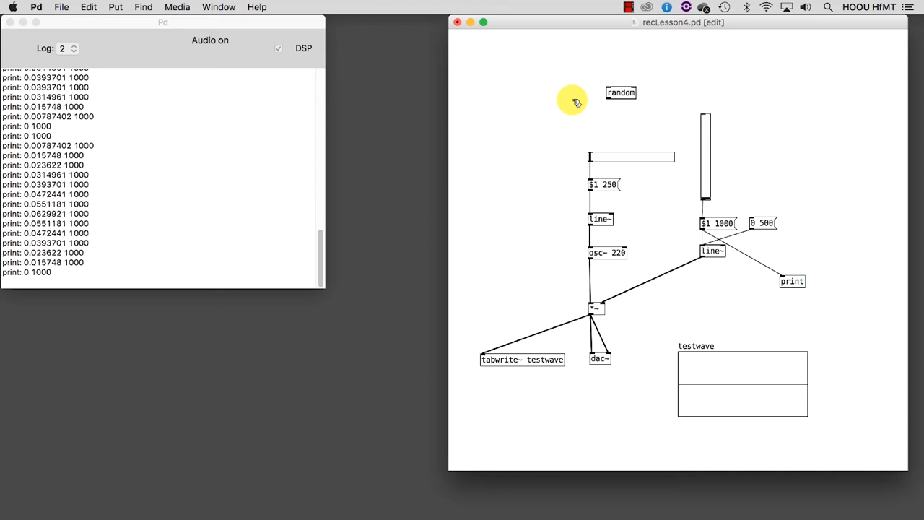
mouse_move(595, 104)
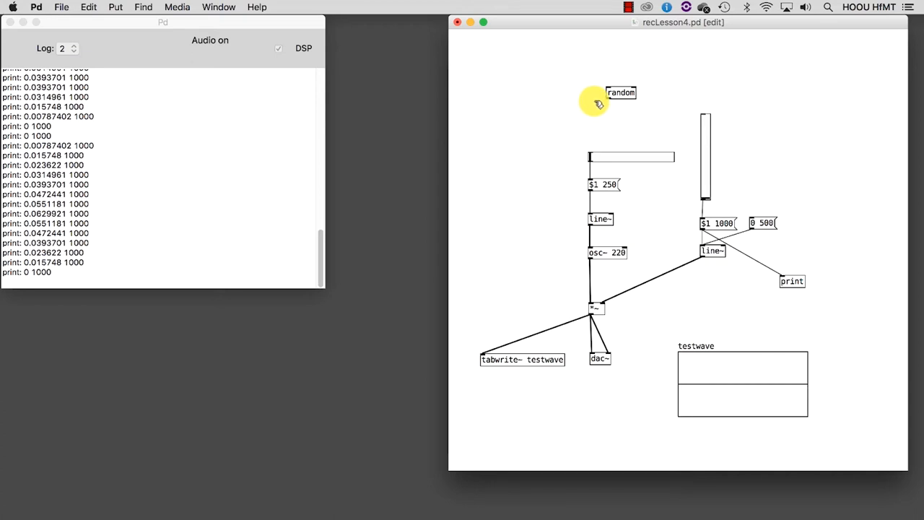
right_click(620, 92)
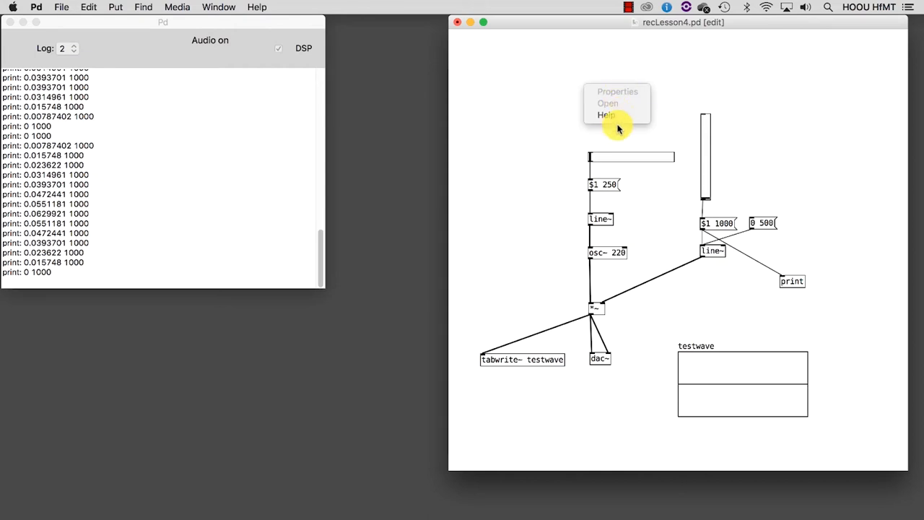
click(606, 115)
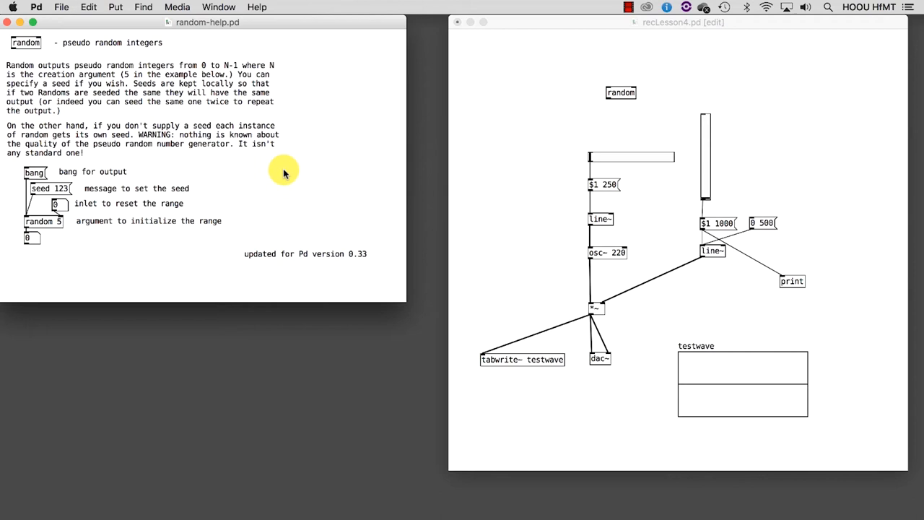
mouse_move(85, 201)
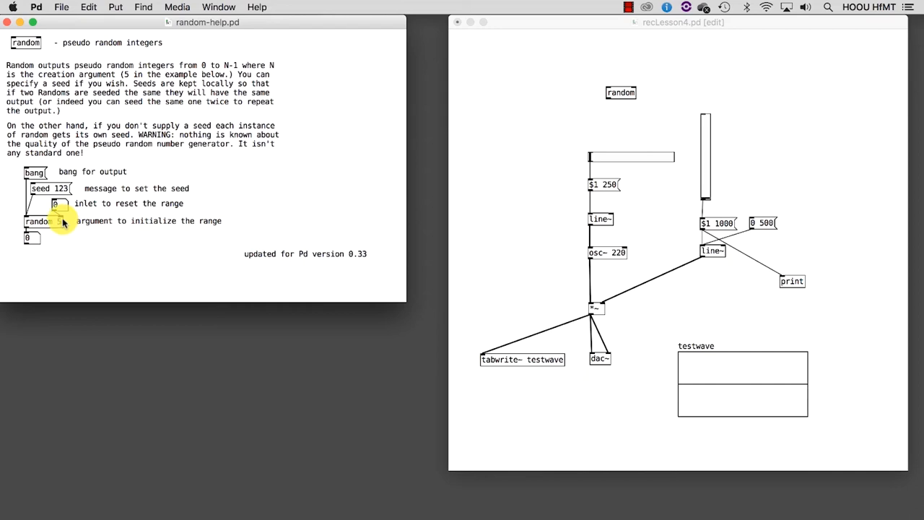
Trigger the random help example's bang several times to see random integers.
click(35, 172)
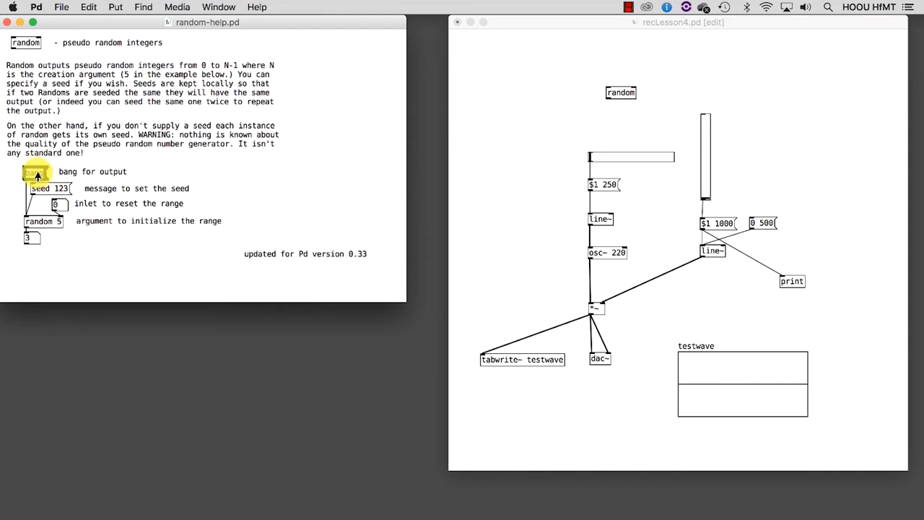
click(38, 174)
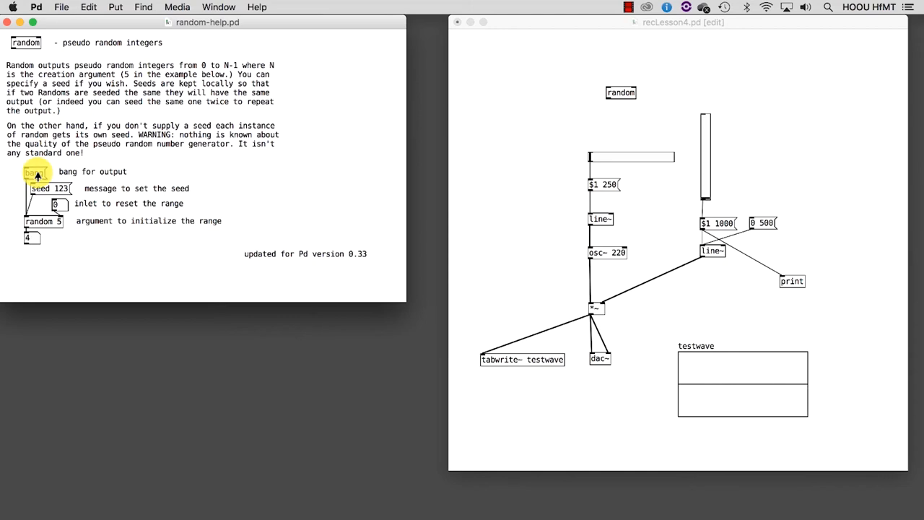
click(35, 172)
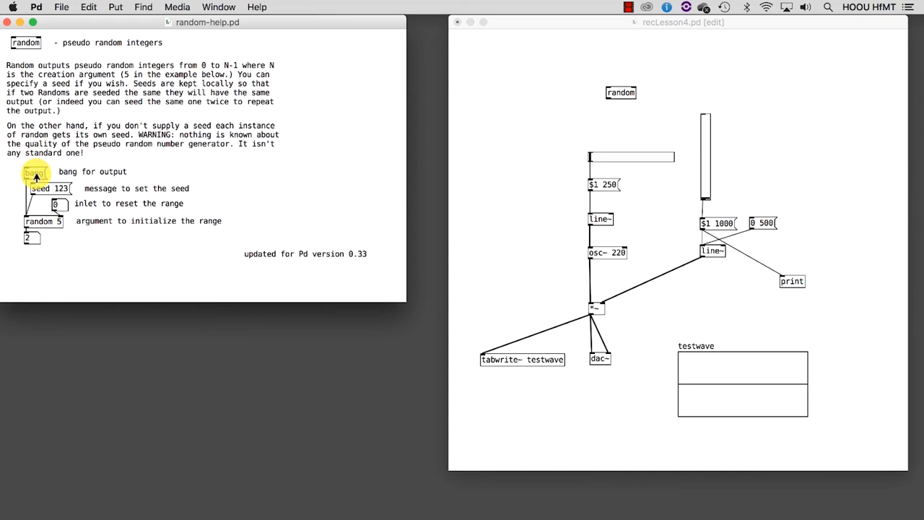
click(35, 174)
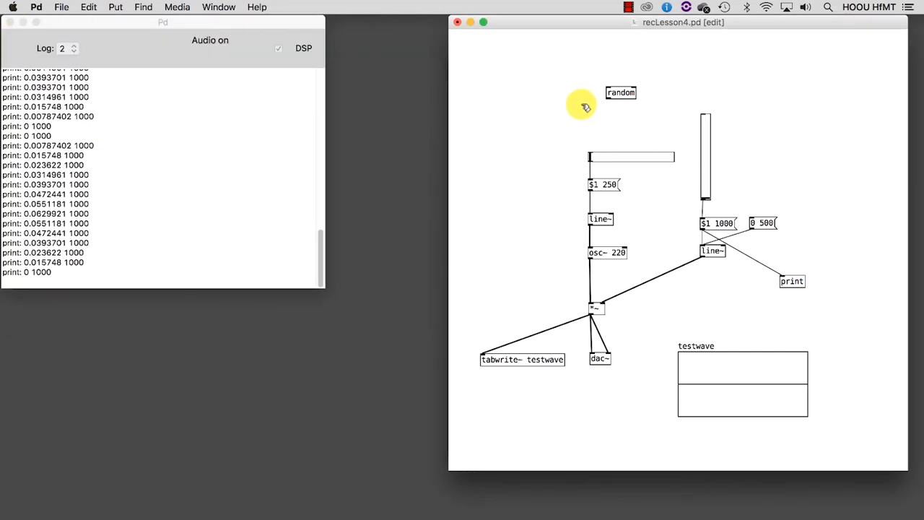
Change the object to random 1000 and move it above the horizontal slider.
click(620, 92)
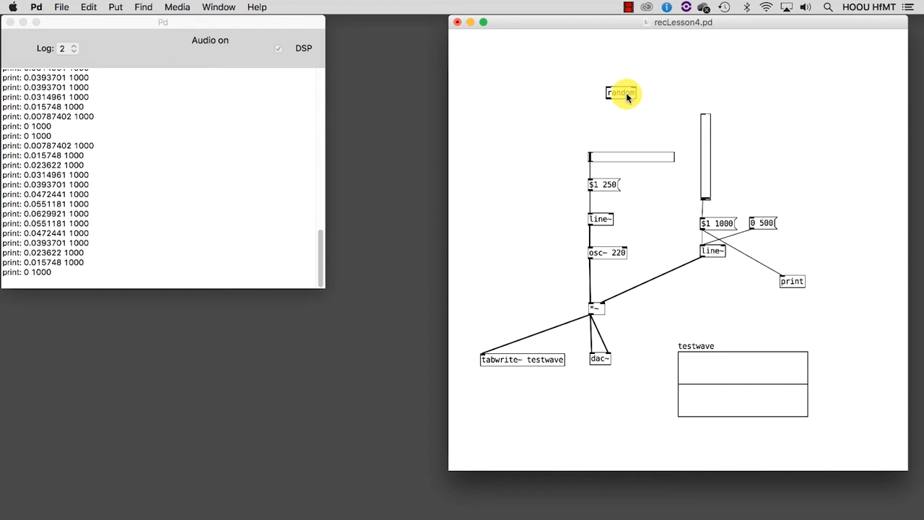
click(621, 93)
text( 1000)
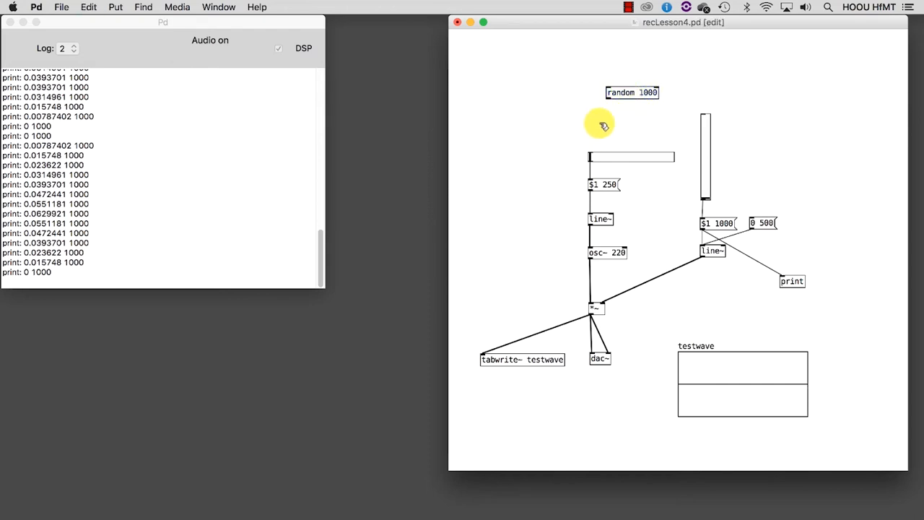
drag(632, 92, 615, 107)
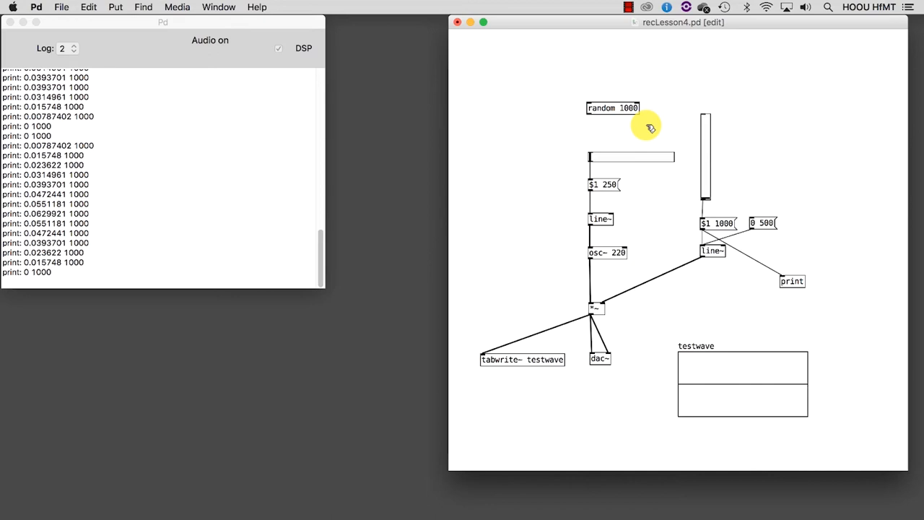
mouse_move(637, 129)
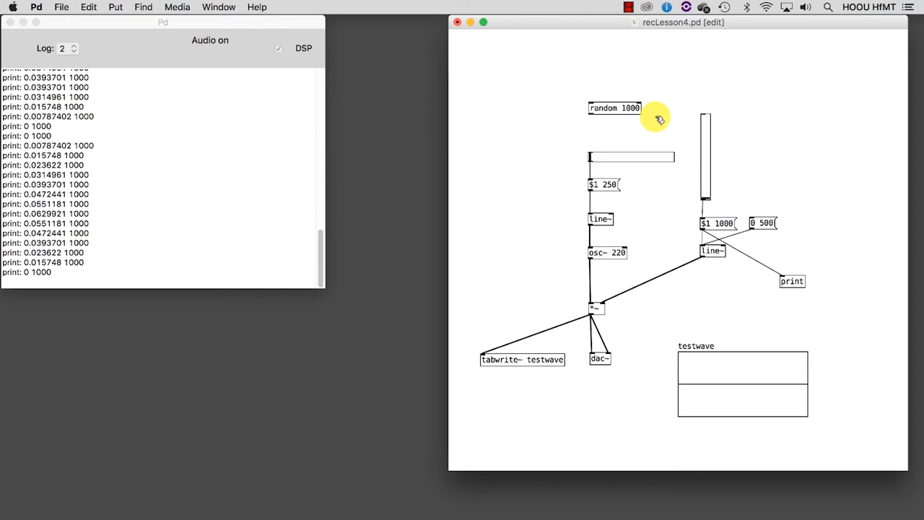
Place a bang above random 1000 and connect it into the random-to-slider chain.
click(116, 5)
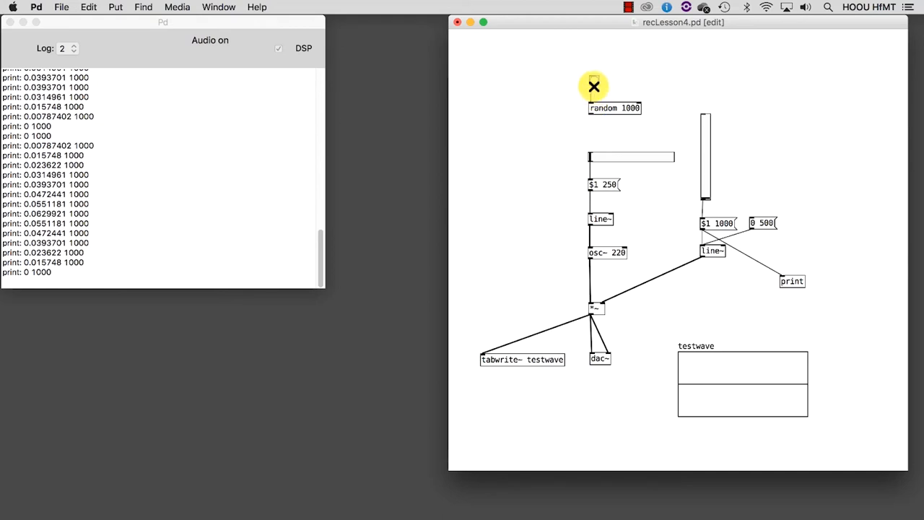
mouse_move(595, 87)
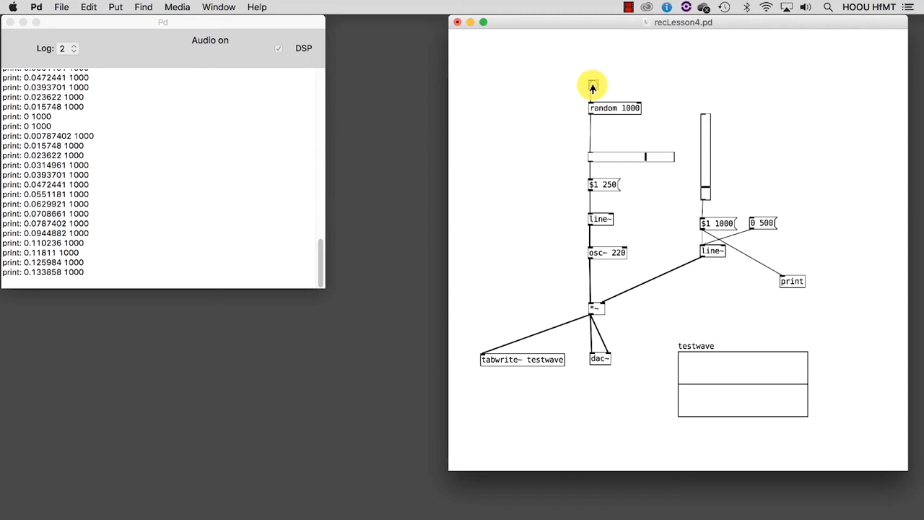
drag(643, 156, 671, 156)
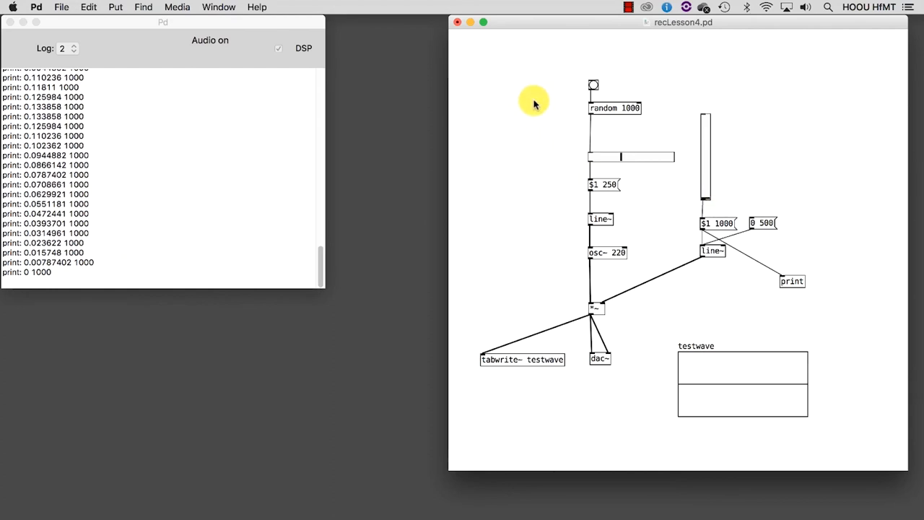
mouse_move(551, 47)
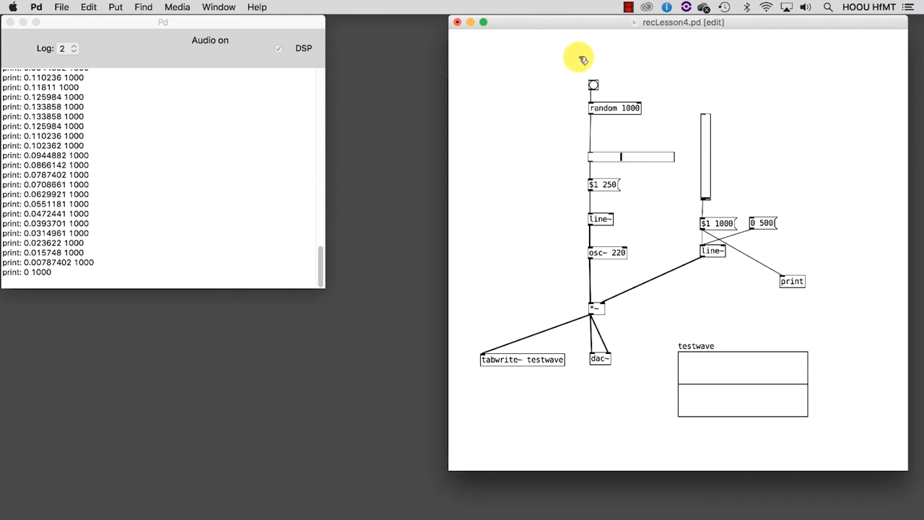
mouse_move(591, 56)
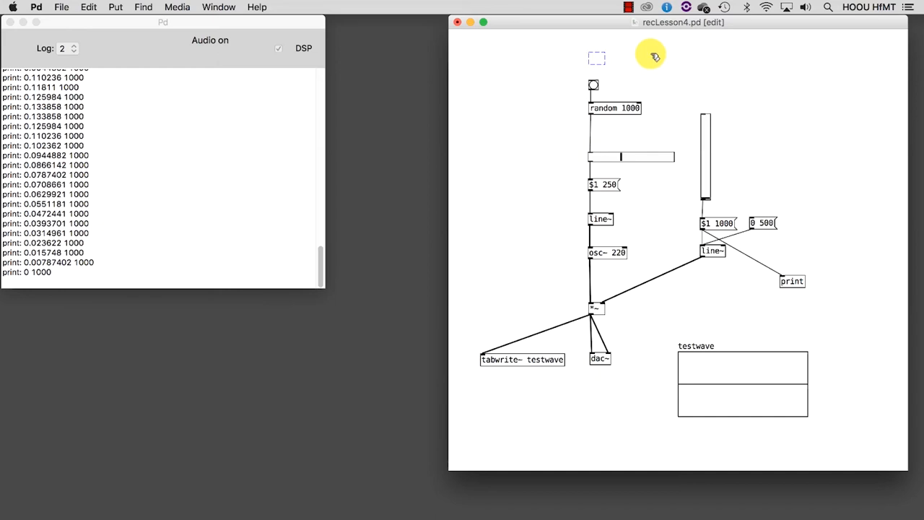
Create a metro 500 with a toggle above the bang and wire it to drive the random chain.
text(met)
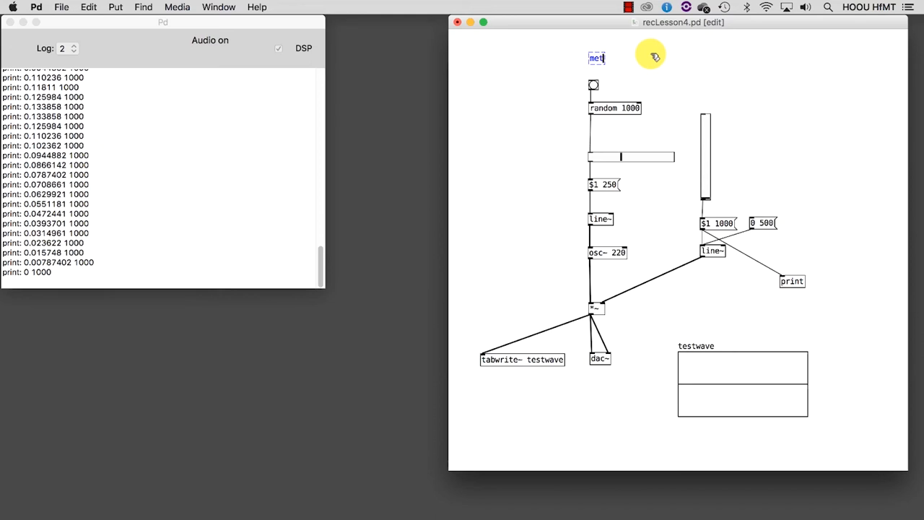
text(ro)
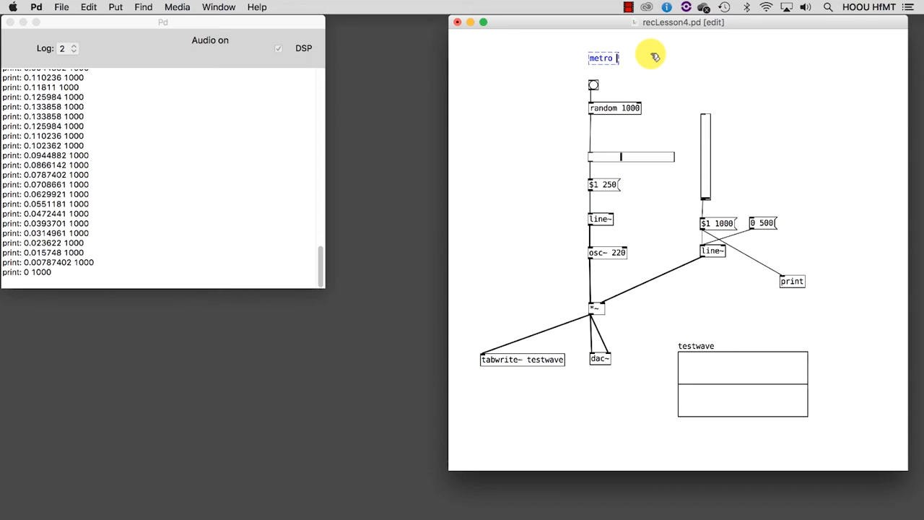
text(500)
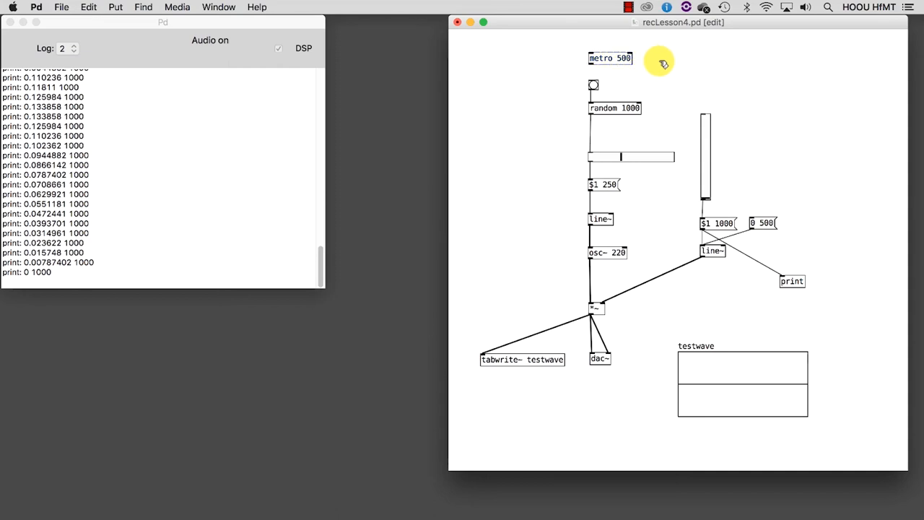
click(116, 6)
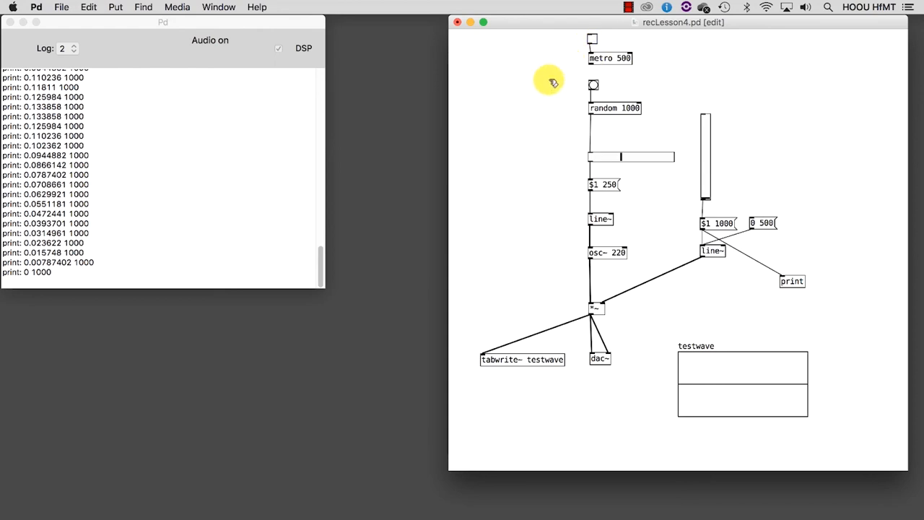
mouse_move(566, 59)
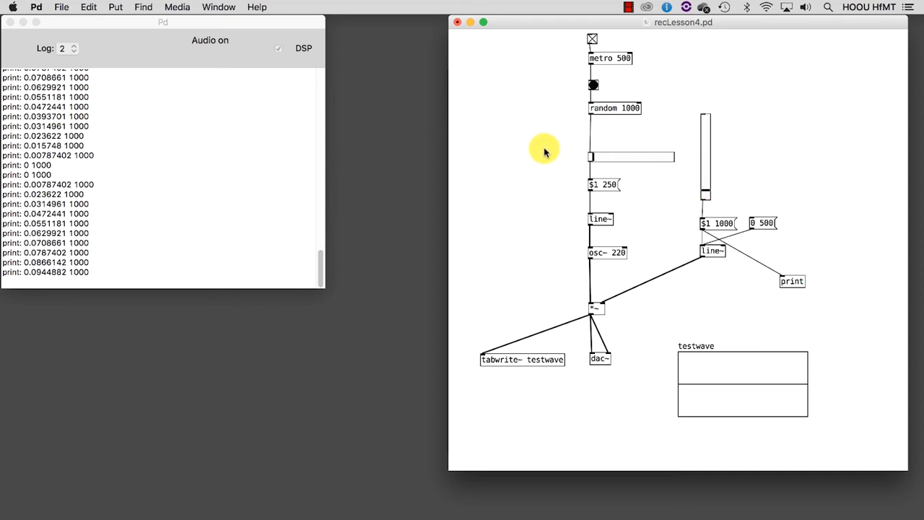
drag(592, 156, 650, 156)
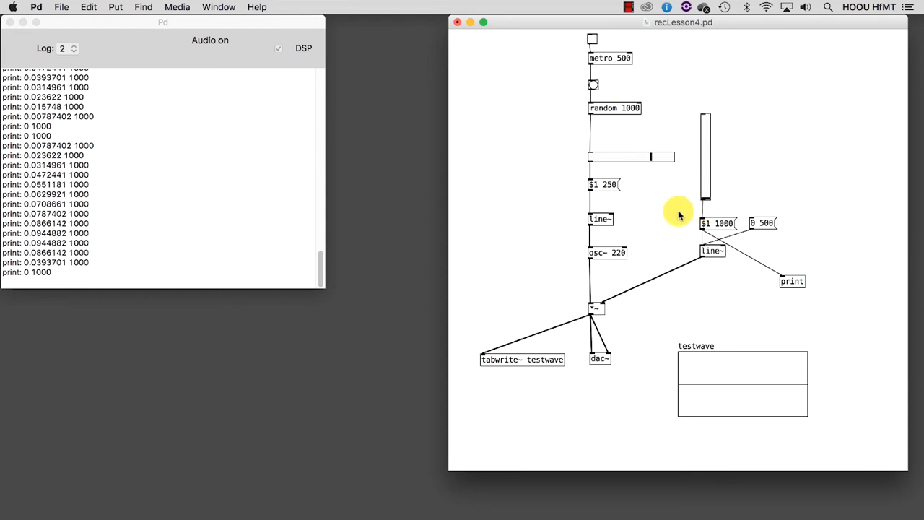
mouse_move(542, 173)
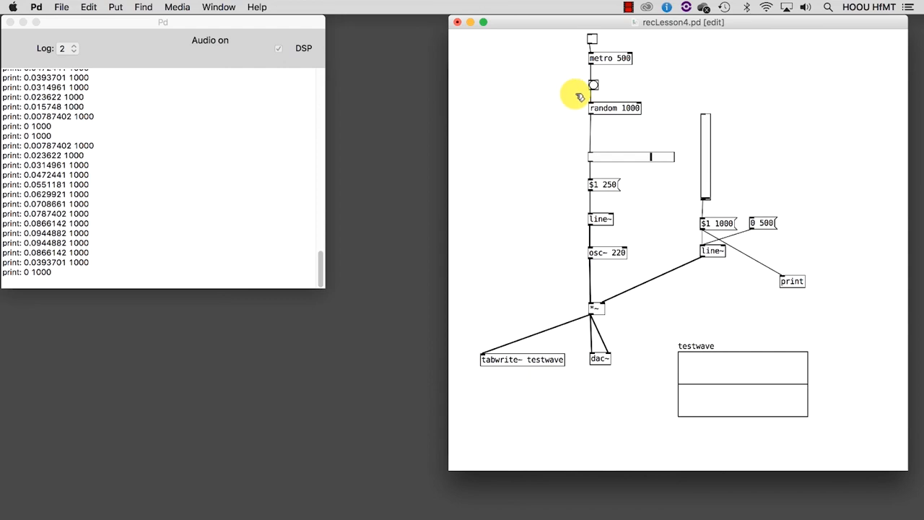
Wire the bang to tabwrite~ testwave so each trigger records into the array.
drag(592, 94, 482, 355)
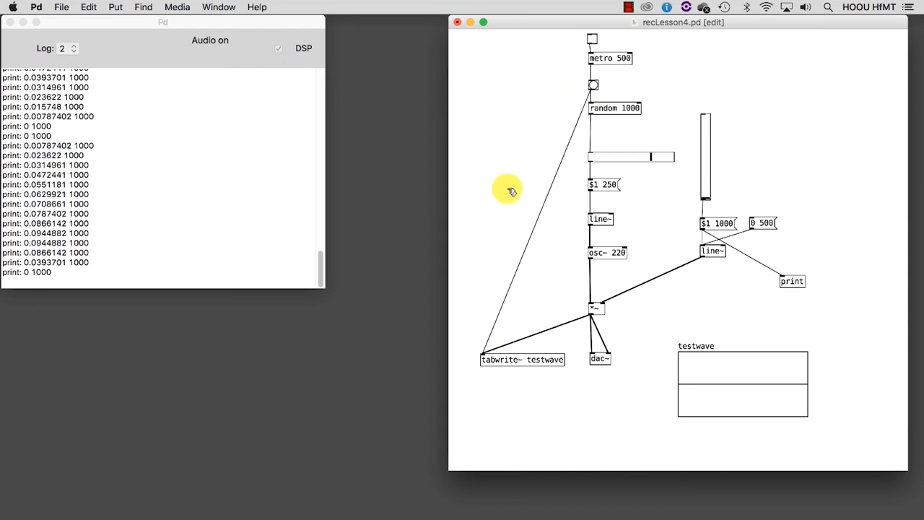
mouse_move(653, 40)
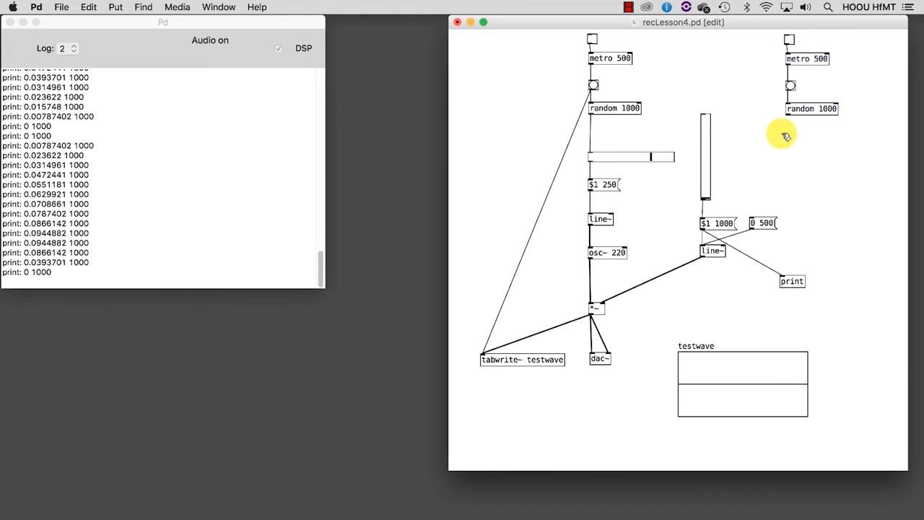
mouse_move(797, 140)
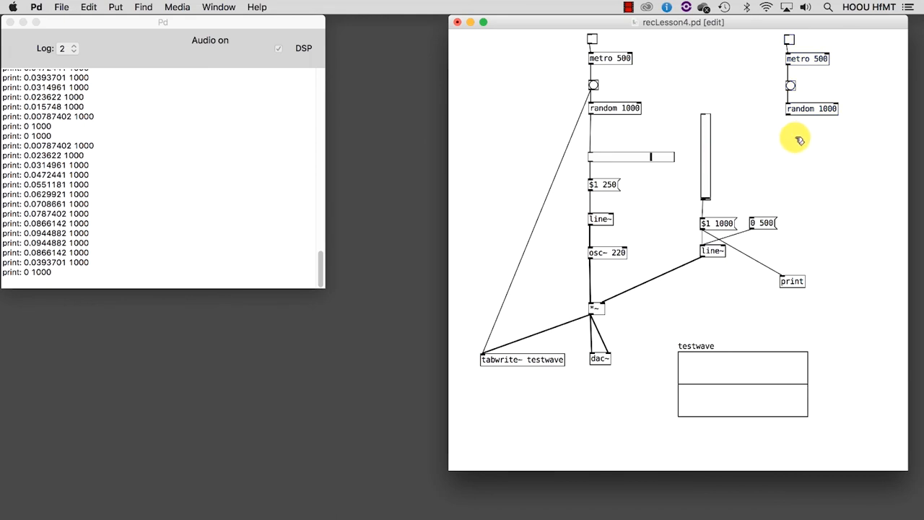
mouse_move(797, 142)
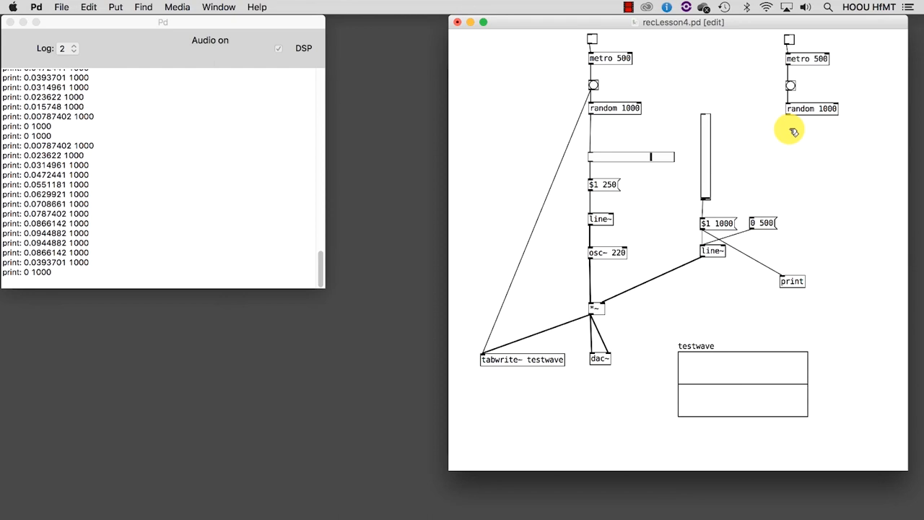
mouse_move(791, 136)
text(/ 1000)
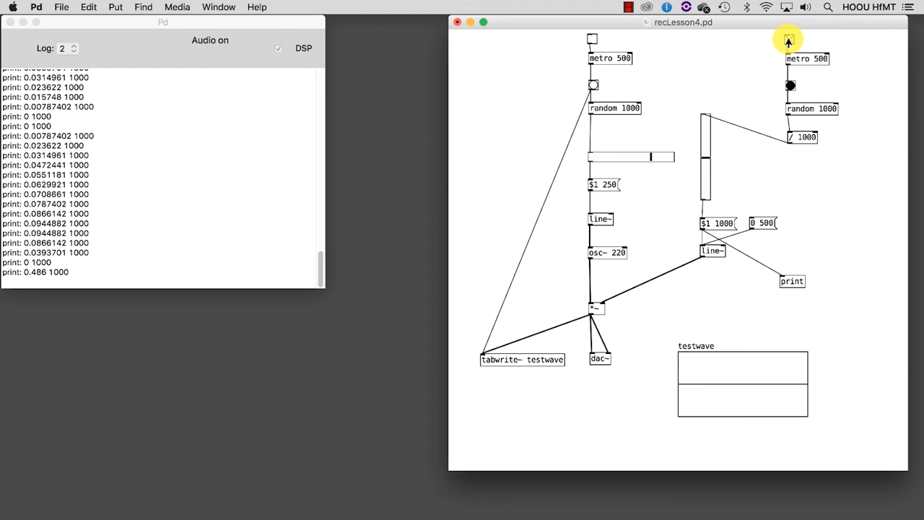
Start both toggles so the metros randomize frequency and amplitude live.
click(788, 39)
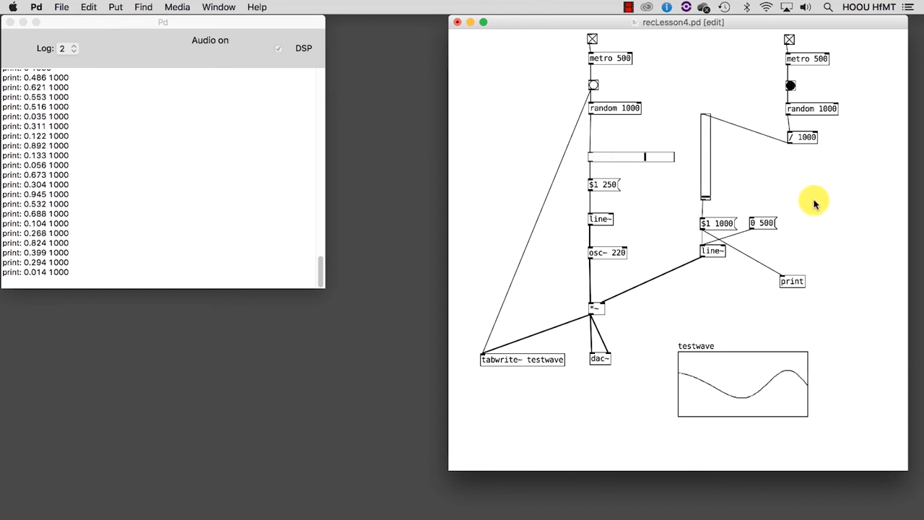
click(718, 223)
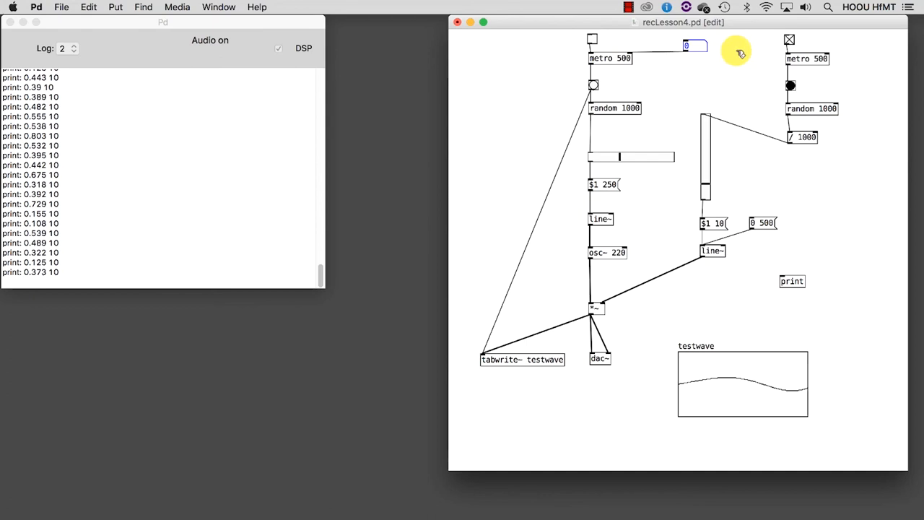
mouse_move(739, 69)
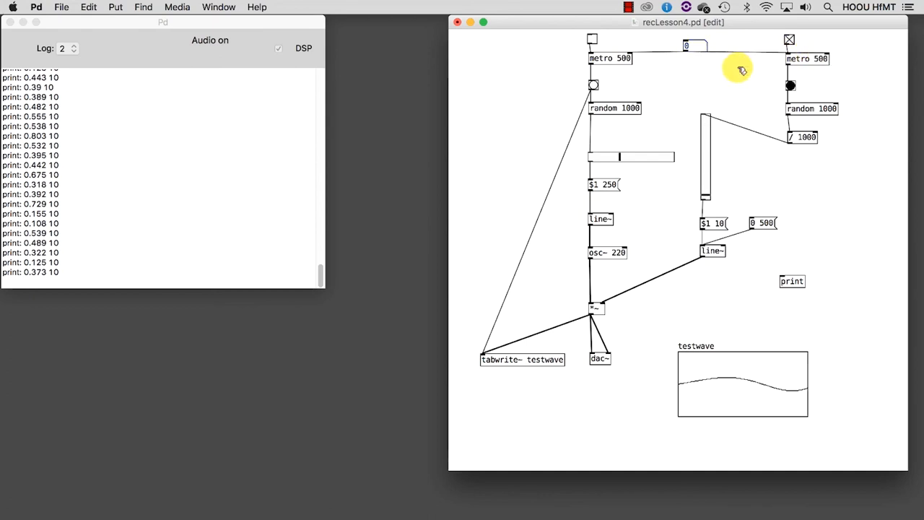